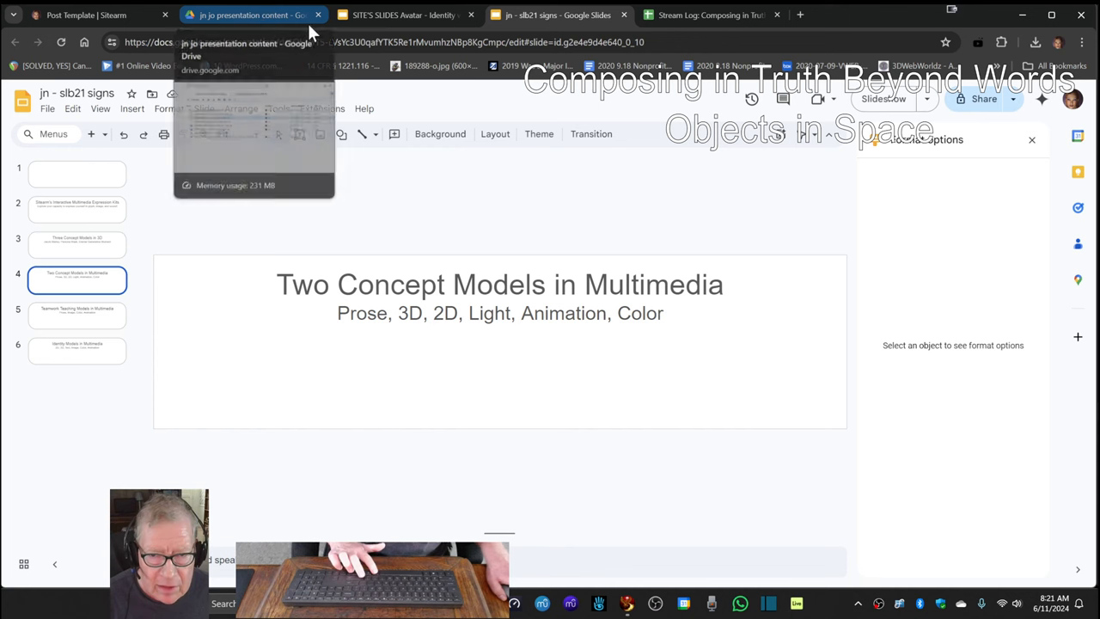
Step: Switch from the slb21 signs slides to the 'Stream Log: Composing in Truth' spreadsheet tab
{"action": "left_click", "coordinate": [704, 15]}
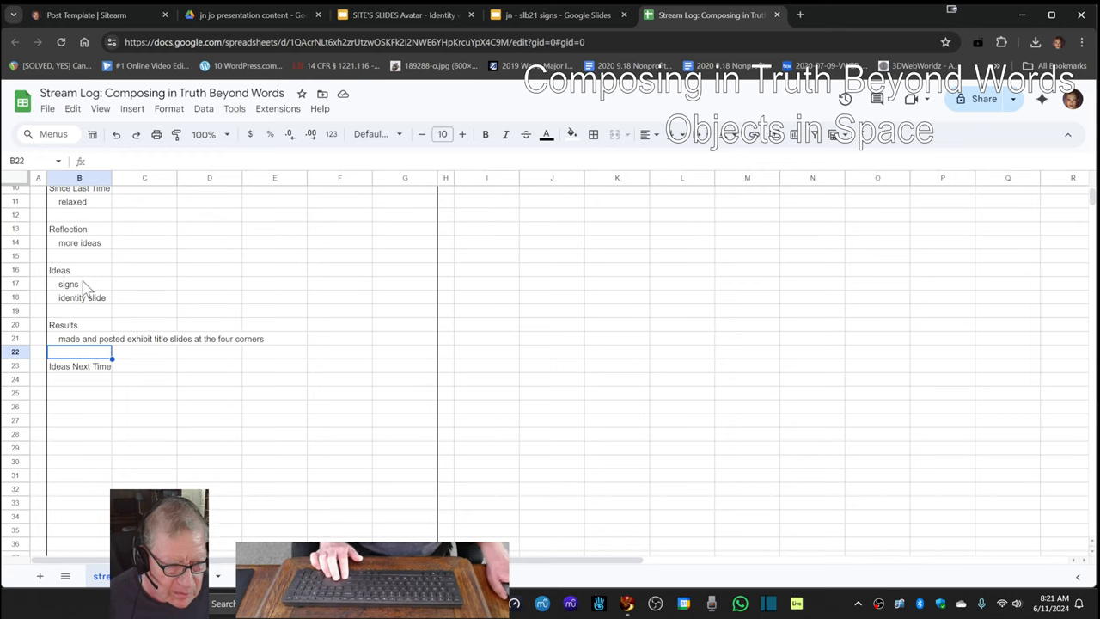
{"action": "left_click", "coordinate": [81, 297]}
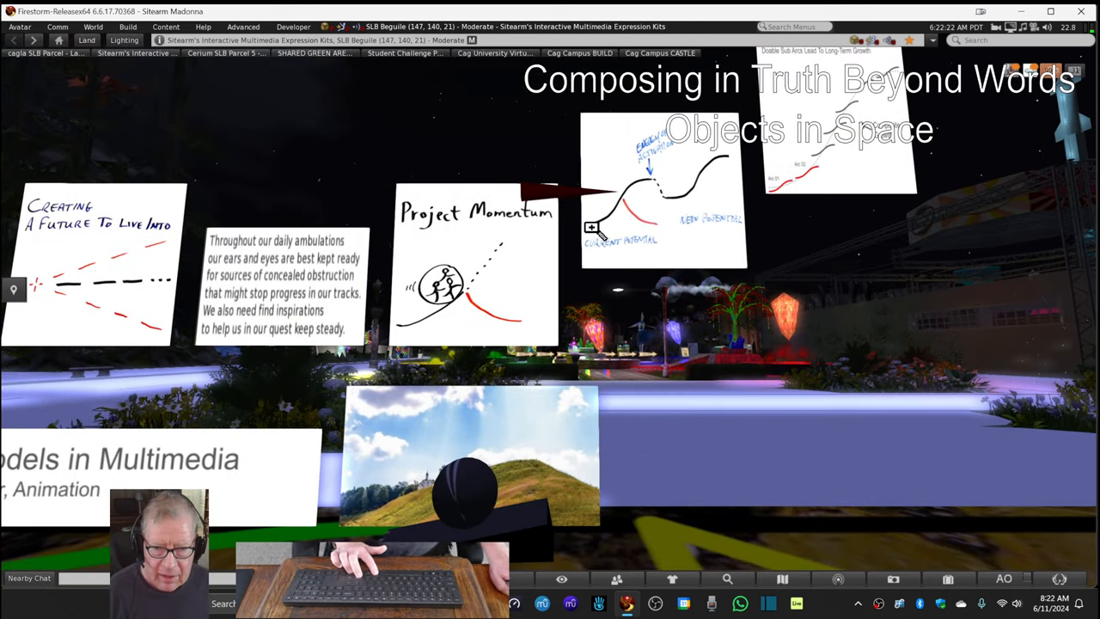
{"action": "mouse_move", "coordinate": [810, 165]}
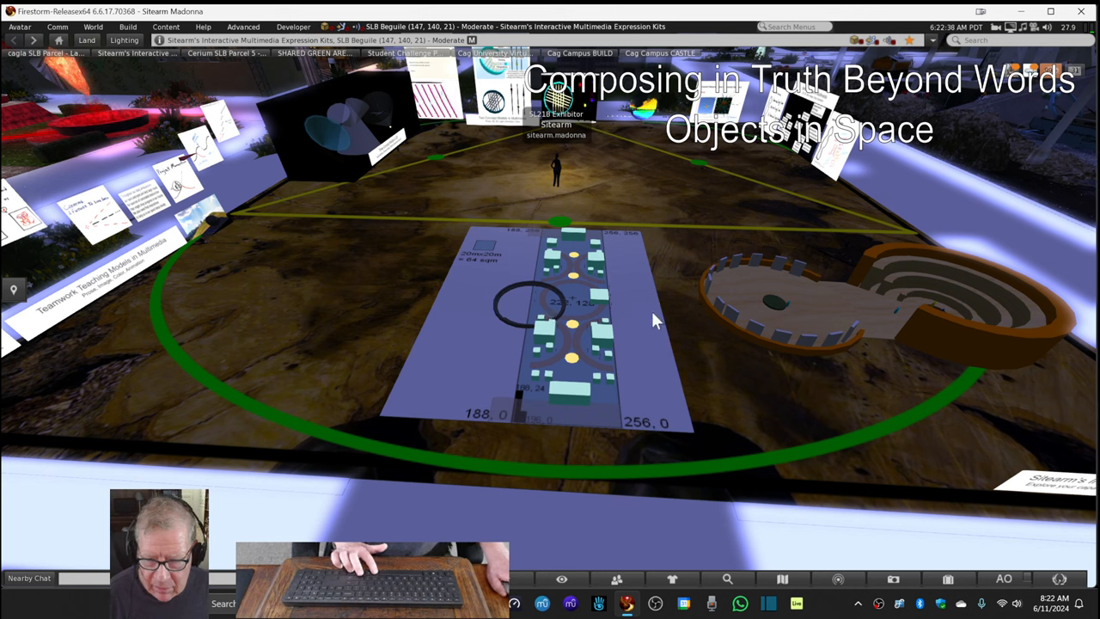
{"action": "mouse_move", "coordinate": [782, 342]}
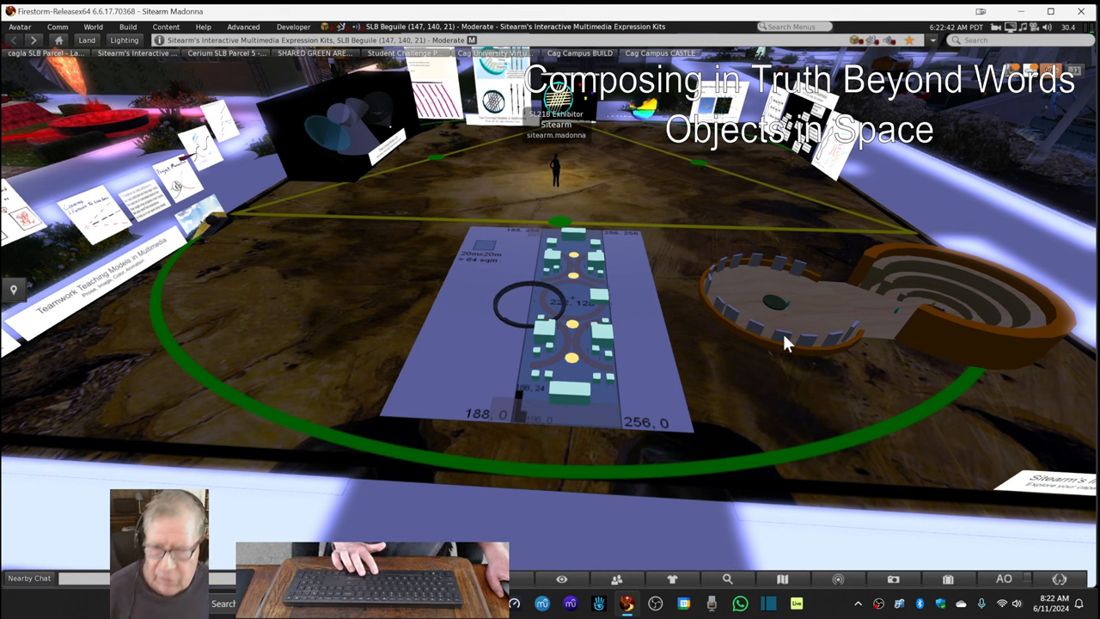
{"action": "mouse_move", "coordinate": [799, 335]}
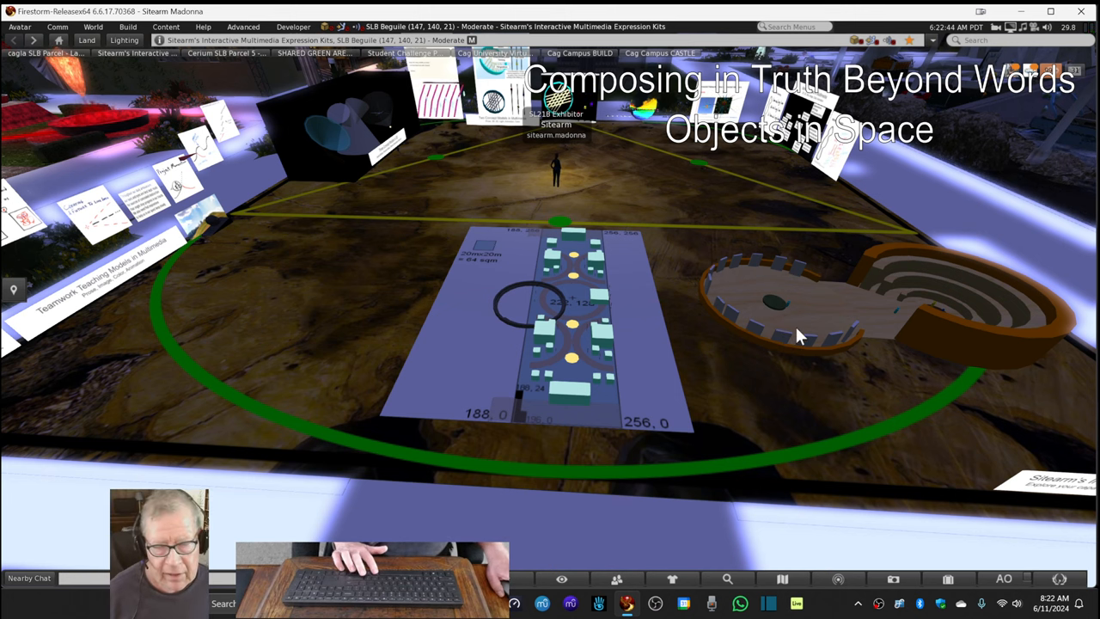